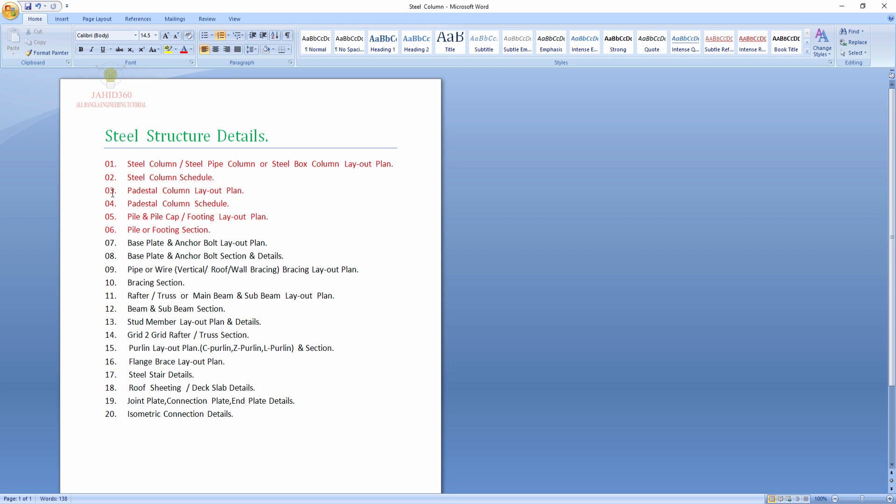
Mark topics 03–06 in the Word list, then zoom onto column SC2 (F=300X12, W=(350~950)X6).
{"action": "left_click", "coordinate": [211, 229]}
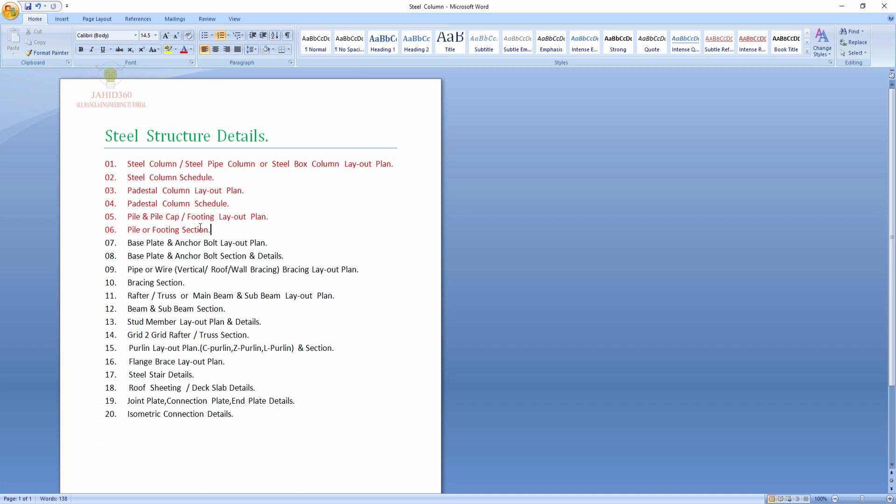
{"action": "left_click_drag", "start_coordinate": [128, 191], "coordinate": [211, 229]}
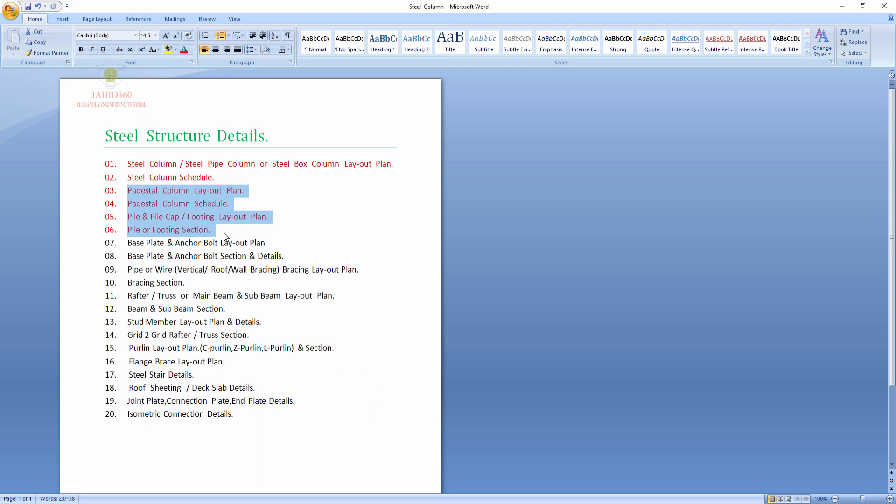
{"action": "left_click", "coordinate": [211, 229]}
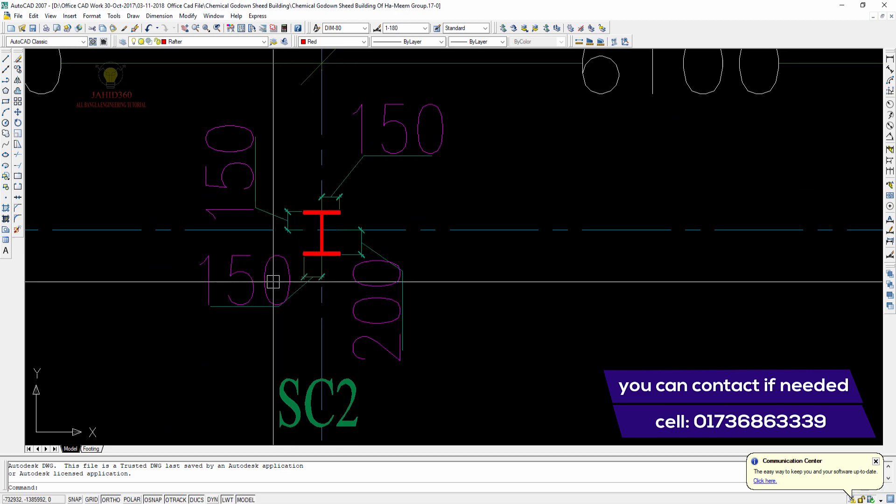
{"action": "scroll", "scroll_direction": "down", "scroll_amount": 3}
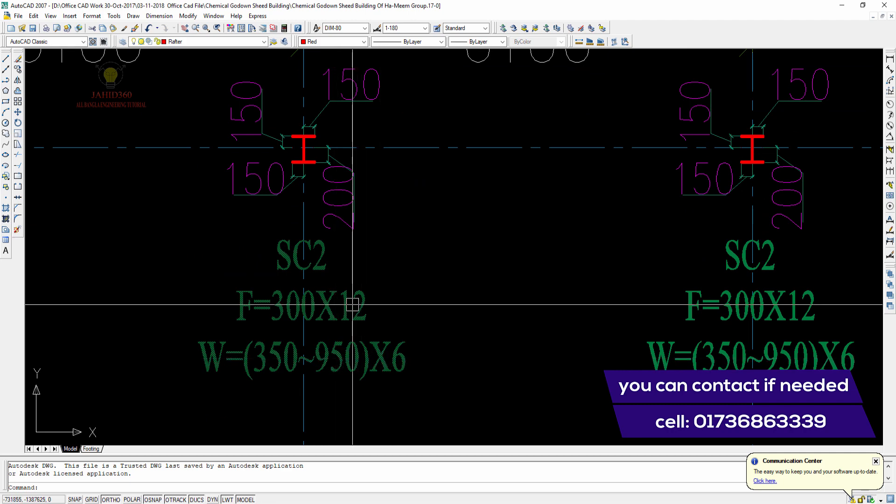
{"action": "scroll", "scroll_direction": "down", "scroll_amount": 3}
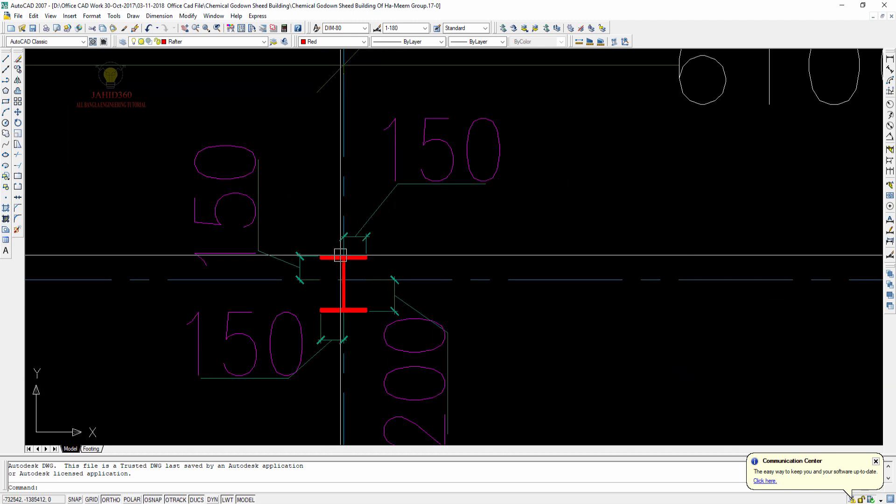
Zoom out until all drawing sheets are visible in a single row.
{"action": "scroll", "scroll_direction": "down", "scroll_amount": 3}
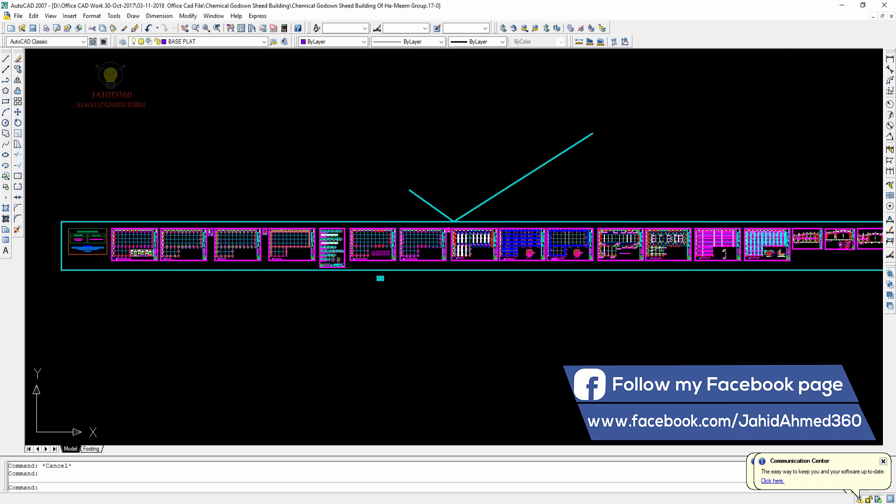
{"action": "mouse_move", "coordinate": [239, 223]}
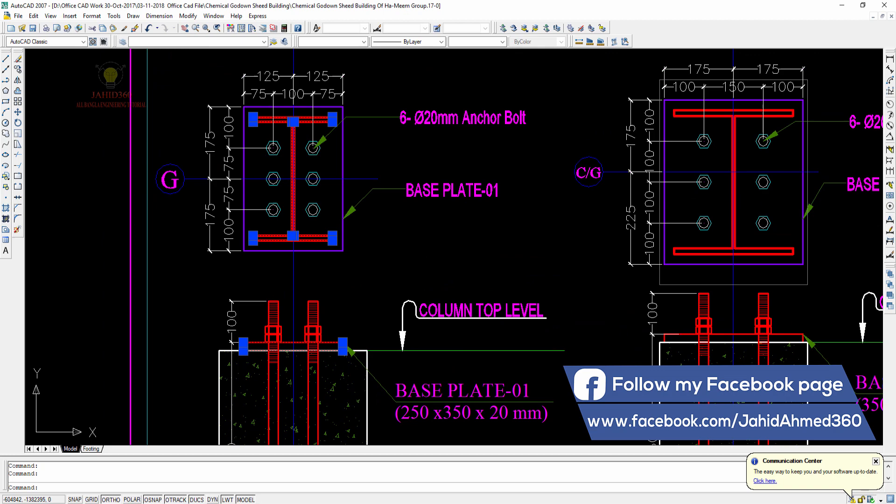
Zoom out to show BASE PLATE-01, -02 and -03 plans and sections side by side.
{"action": "scroll", "scroll_direction": "down", "scroll_amount": 3}
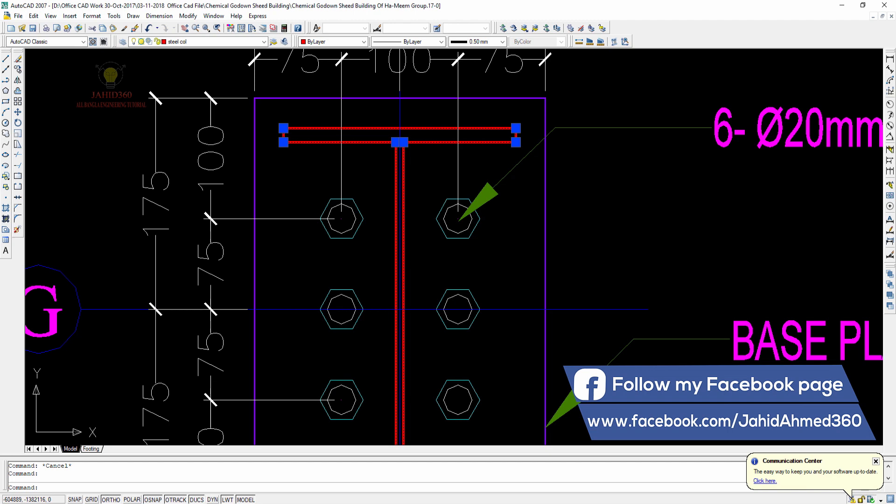
{"action": "scroll", "scroll_direction": "down", "scroll_amount": 3}
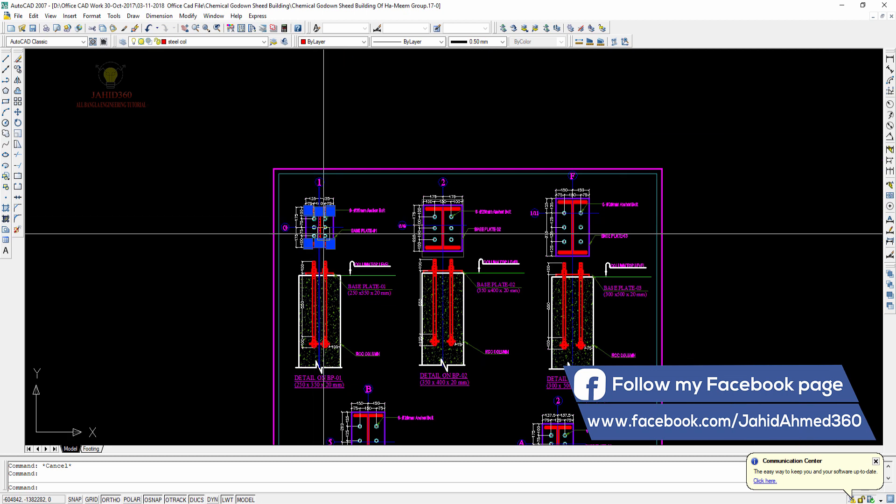
{"action": "mouse_move", "coordinate": [530, 426]}
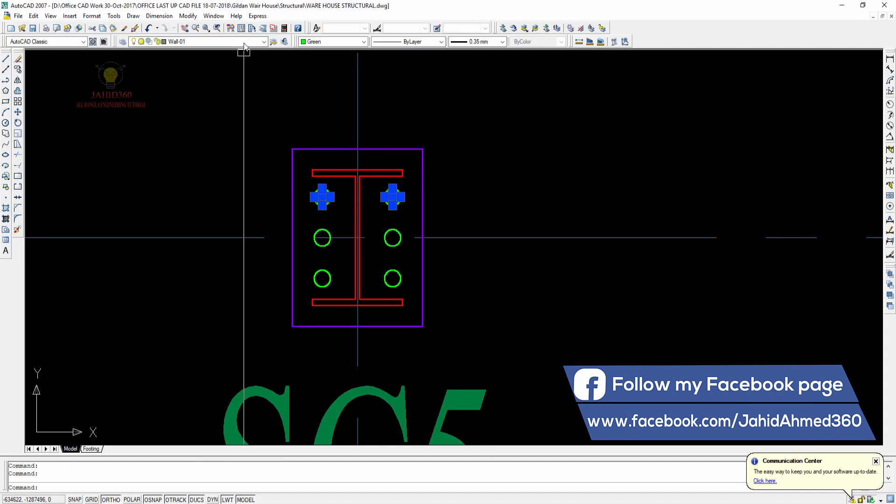
Switch to WARE HOUSE STRUCTURAL.dwg, showing the column base plate with four anchor bolts.
{"action": "left_click", "coordinate": [264, 41]}
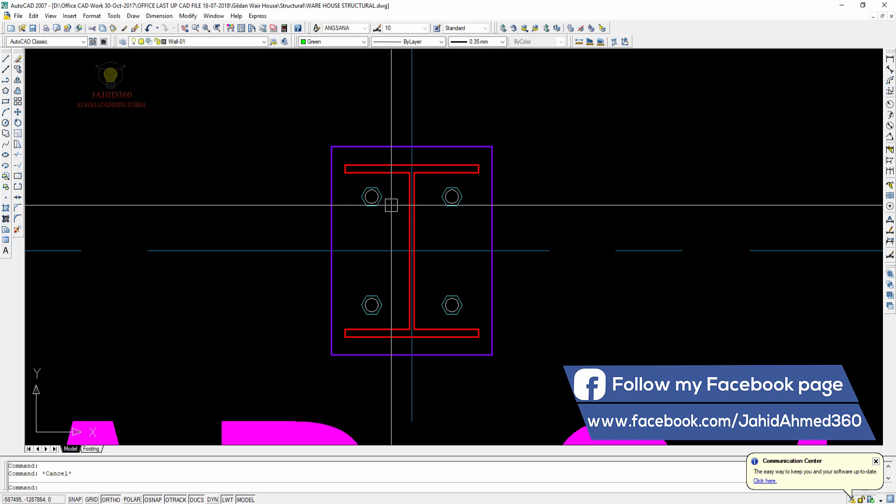
{"action": "mouse_move", "coordinate": [385, 178]}
{"action": "type", "text": "e"}
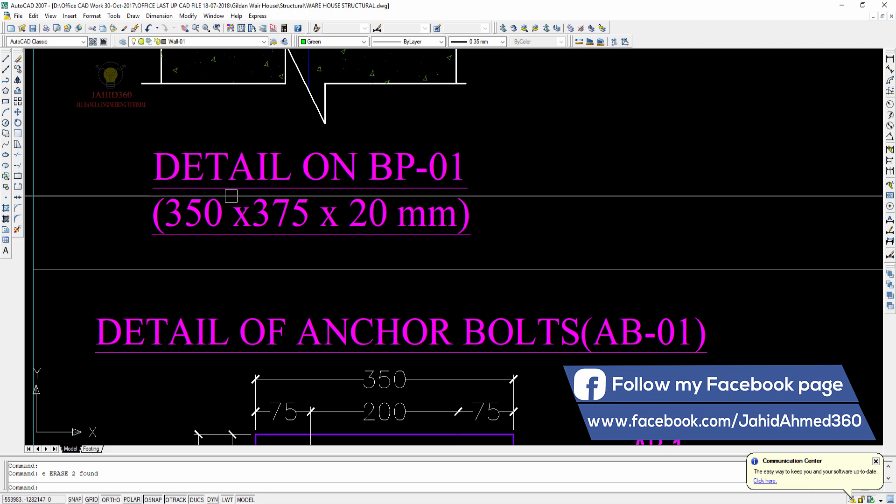
Zoom onto the DETAIL ON BP-01 (350x375x20 mm) and AB-01 anchor bolt headings.
{"action": "scroll", "scroll_direction": "down", "scroll_amount": 3}
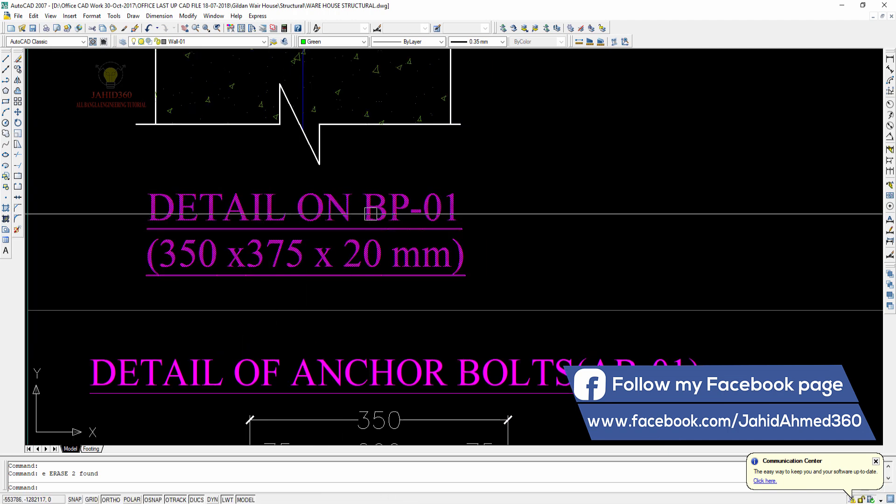
{"action": "scroll", "scroll_direction": "down", "scroll_amount": 3}
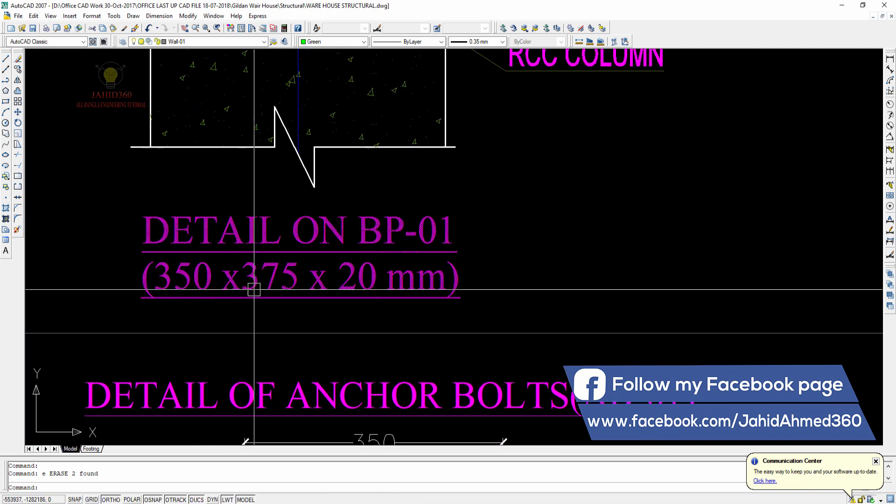